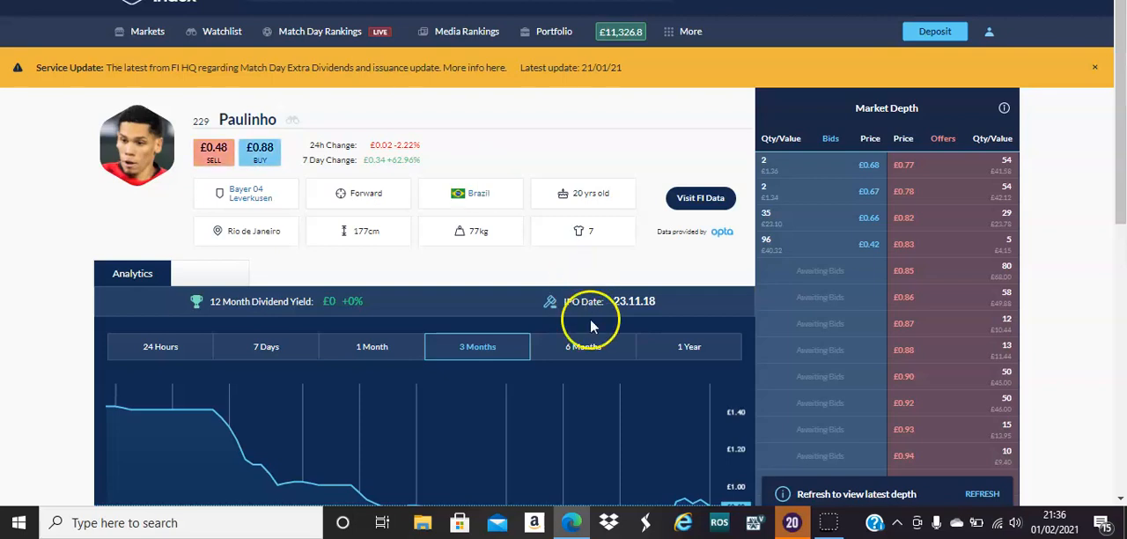
# Show Paulinho's one-year price chart and scroll back to the top of his page
pyautogui.click(689, 346)
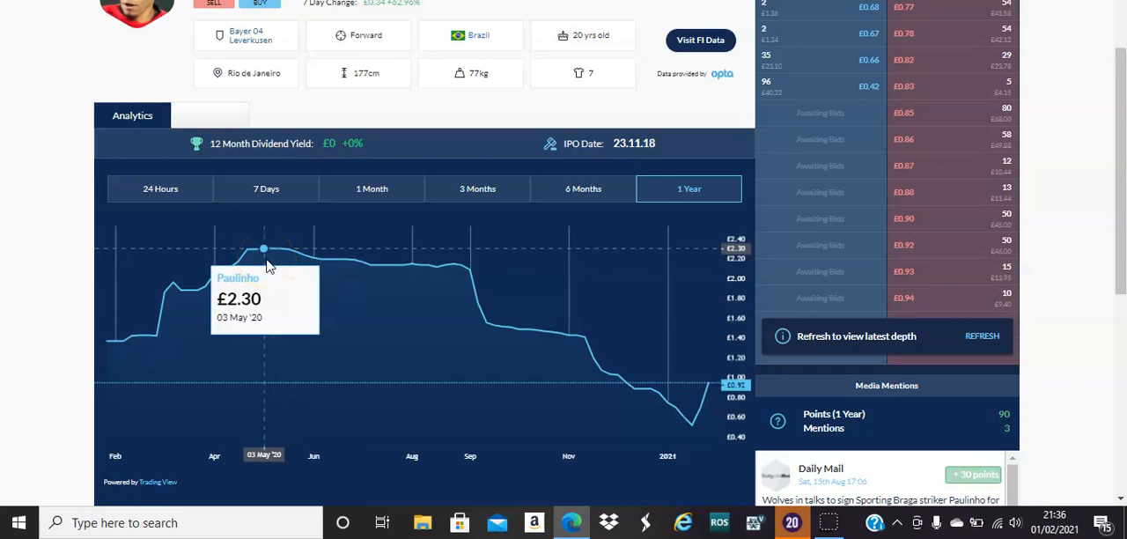
pyautogui.moveTo(1082, 163)
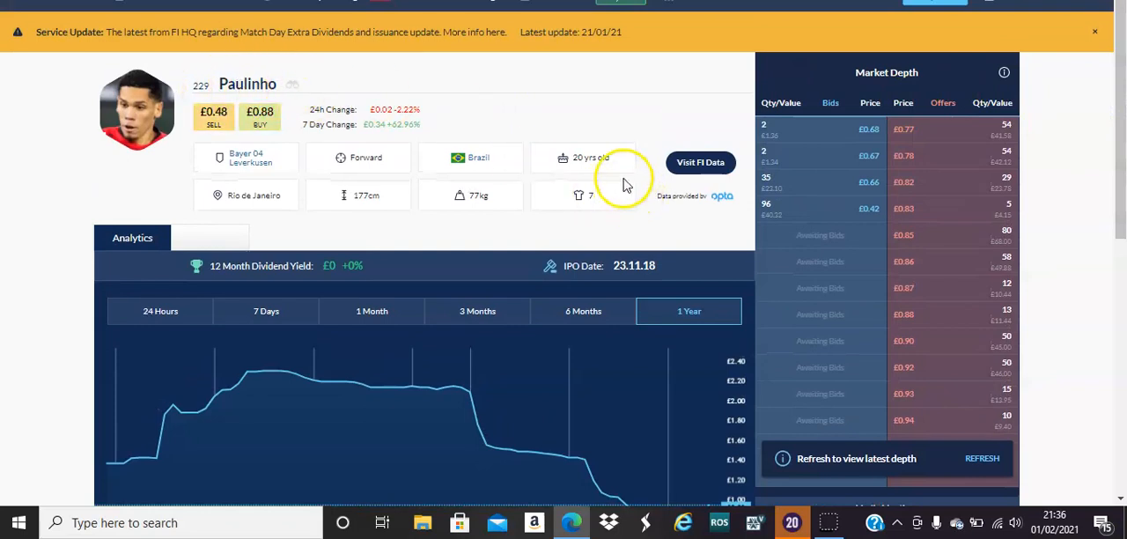
pyautogui.moveTo(973, 242)
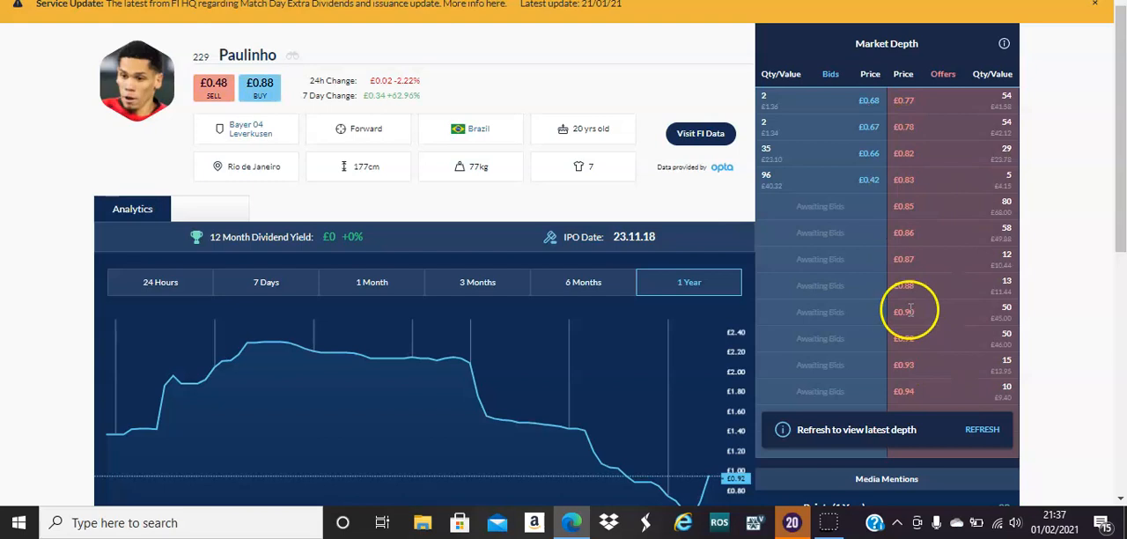
pyautogui.moveTo(436, 140)
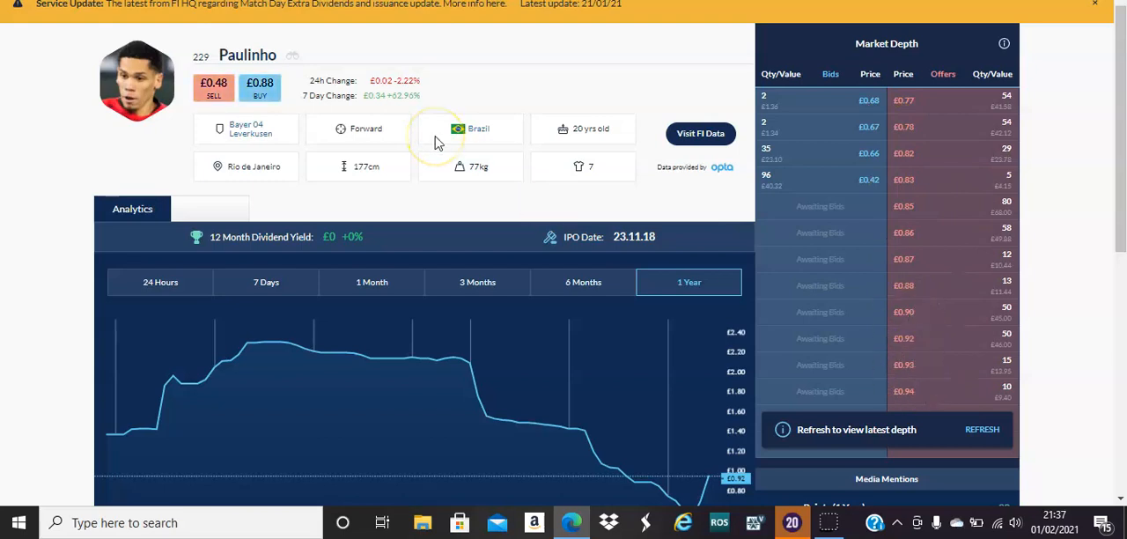
pyautogui.moveTo(451, 359)
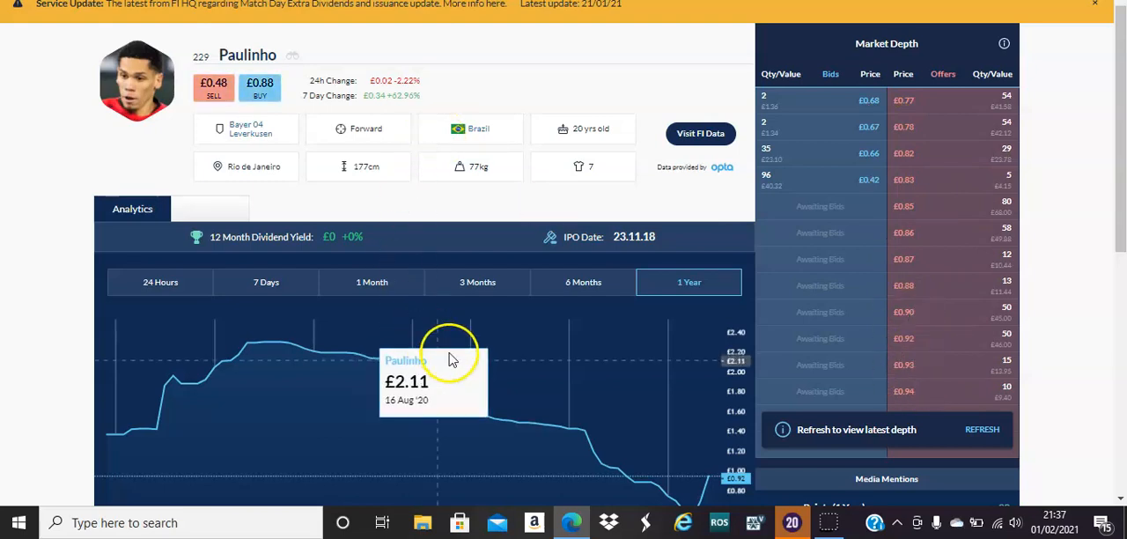
pyautogui.moveTo(484, 418)
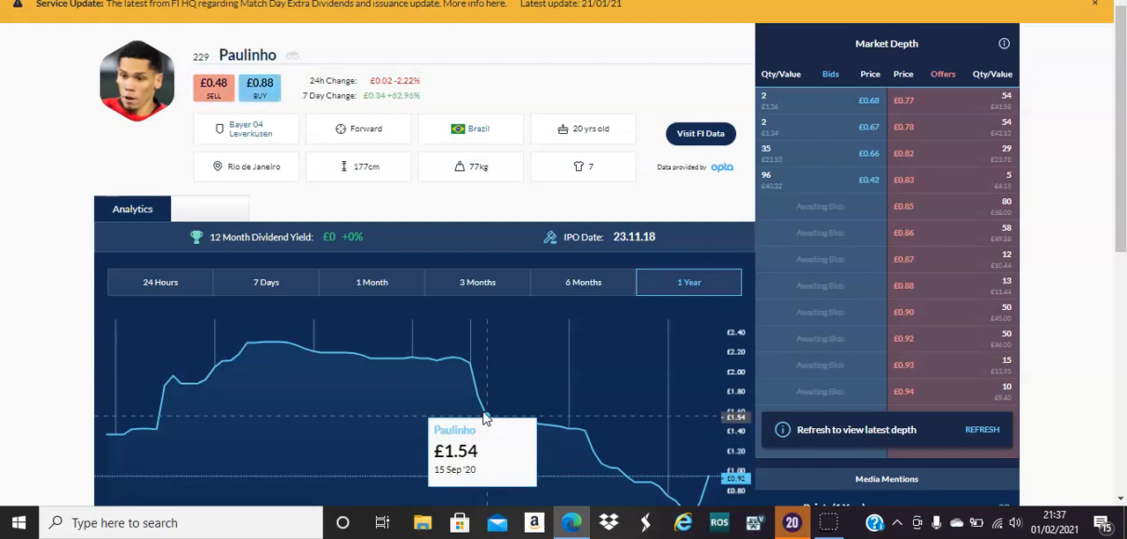
pyautogui.scroll(3)
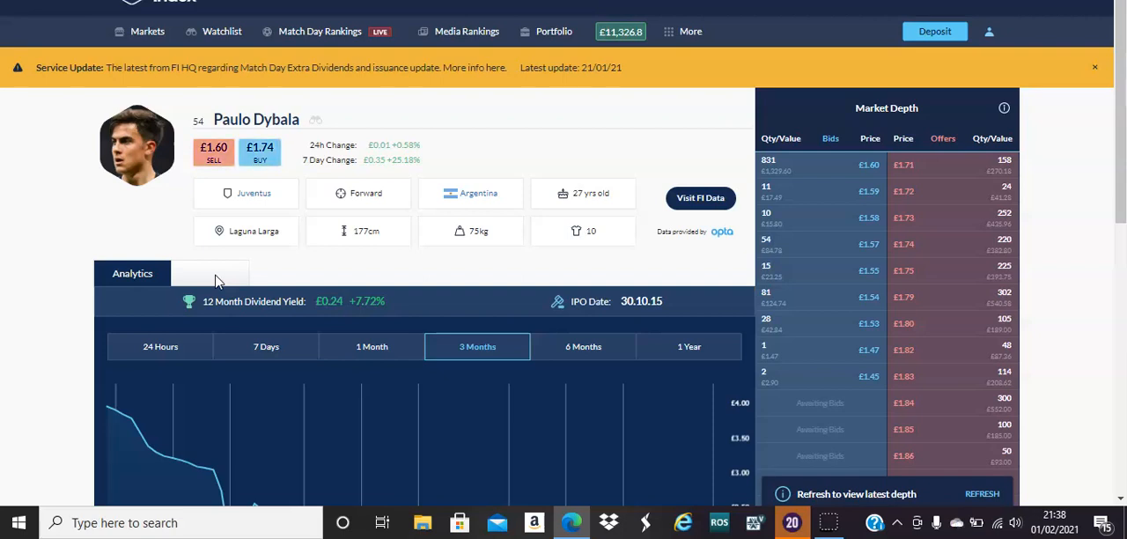
# Switch Dybala's chart to 1 Year and scroll down through his prices and market depth
pyautogui.click(690, 346)
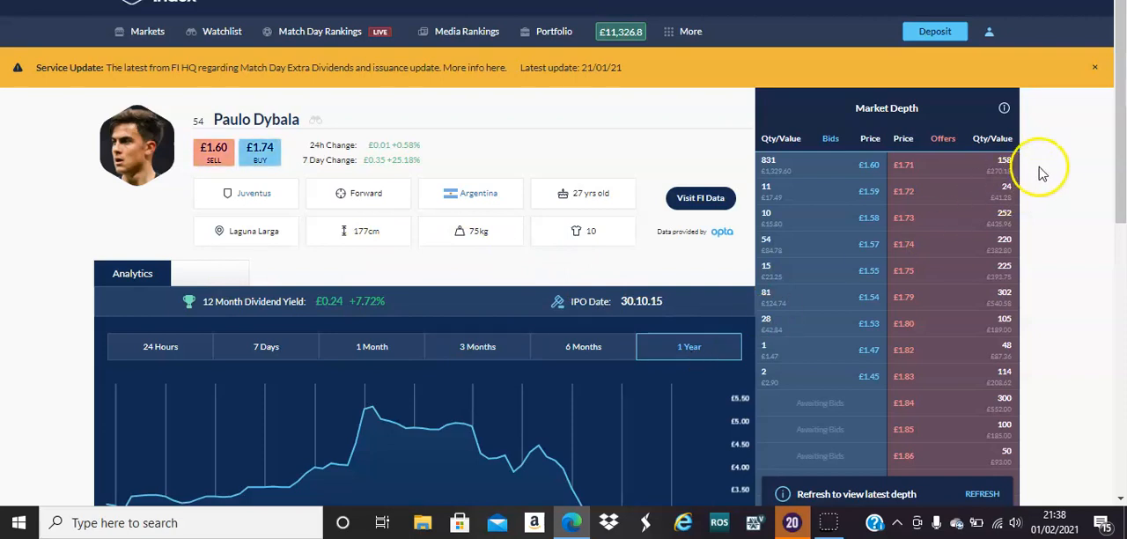
pyautogui.scroll(-3)
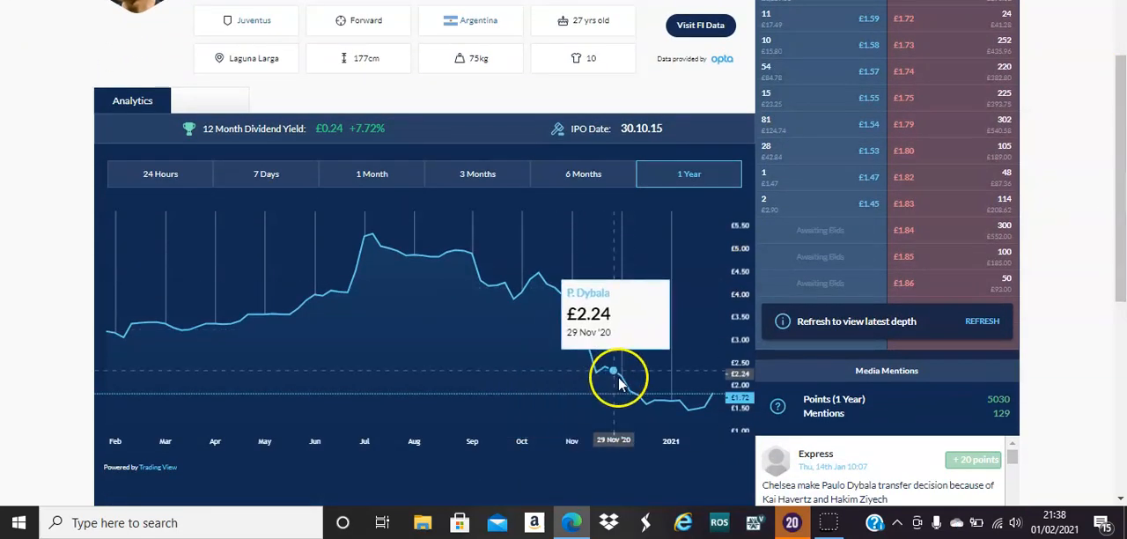
pyautogui.moveTo(670, 403)
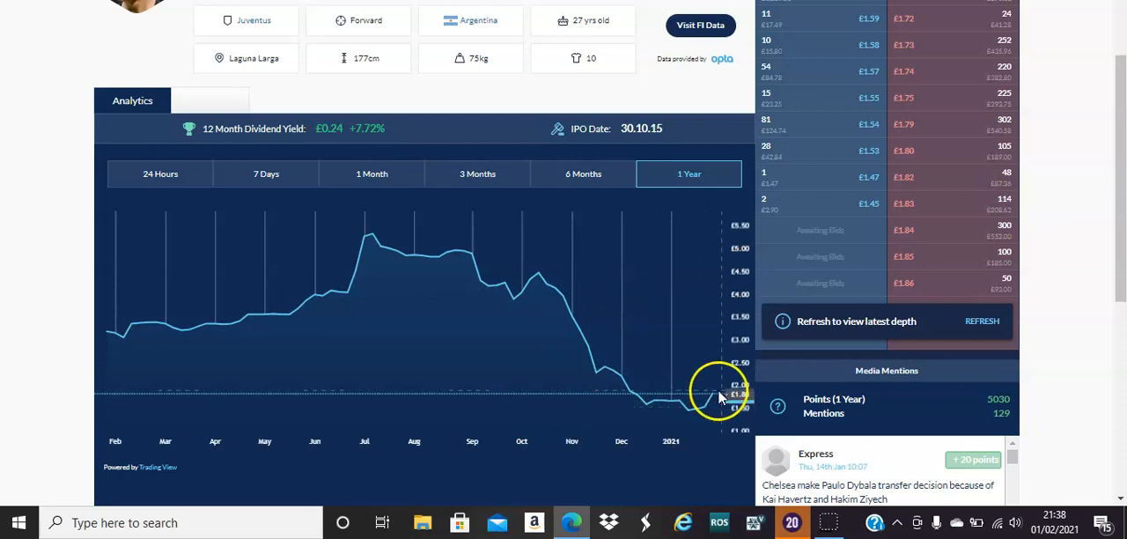
pyautogui.moveTo(686, 401)
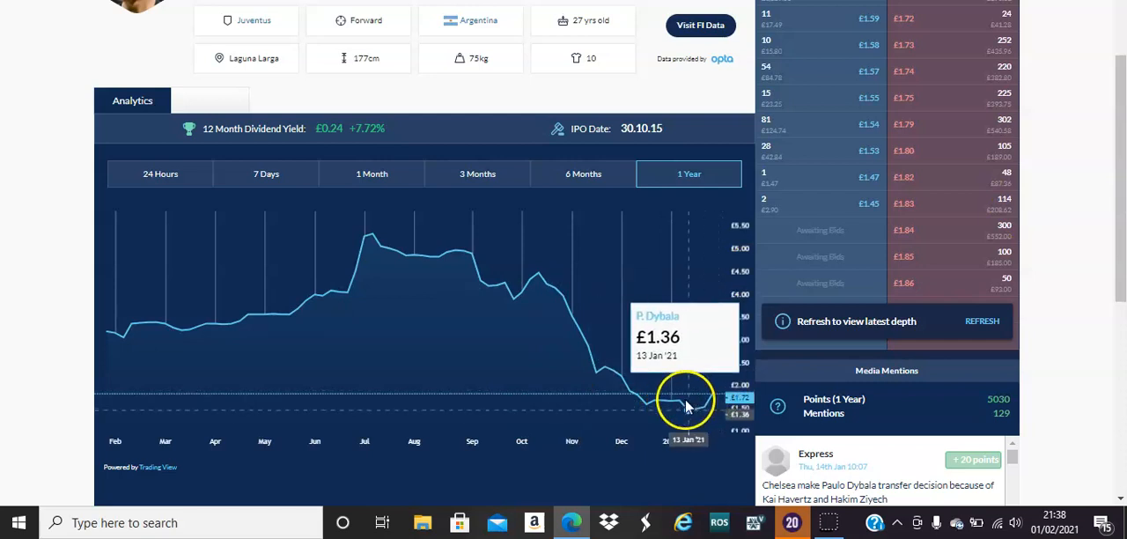
pyautogui.moveTo(1037, 273)
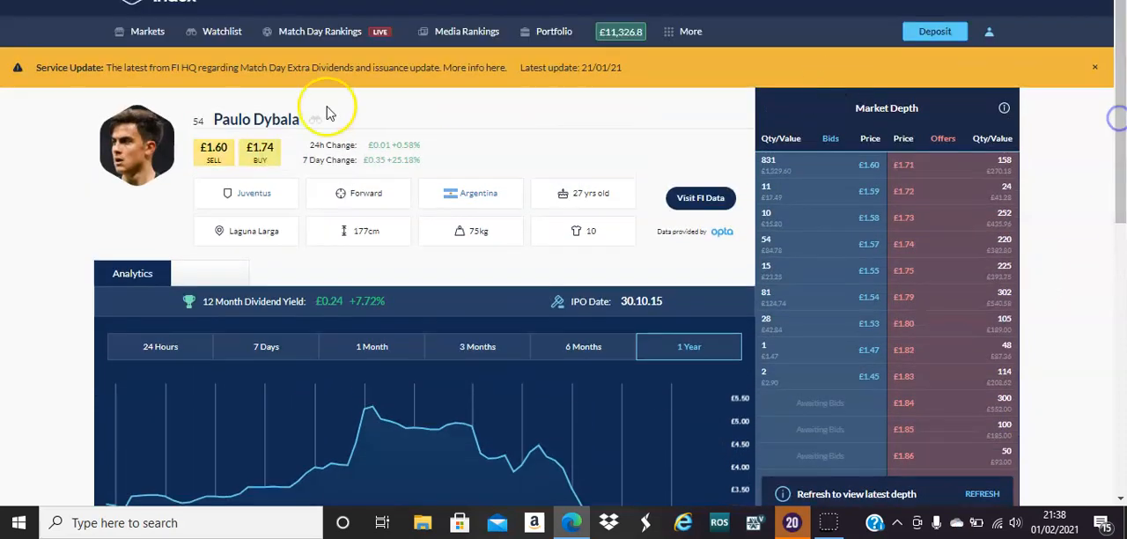
pyautogui.scroll(-3)
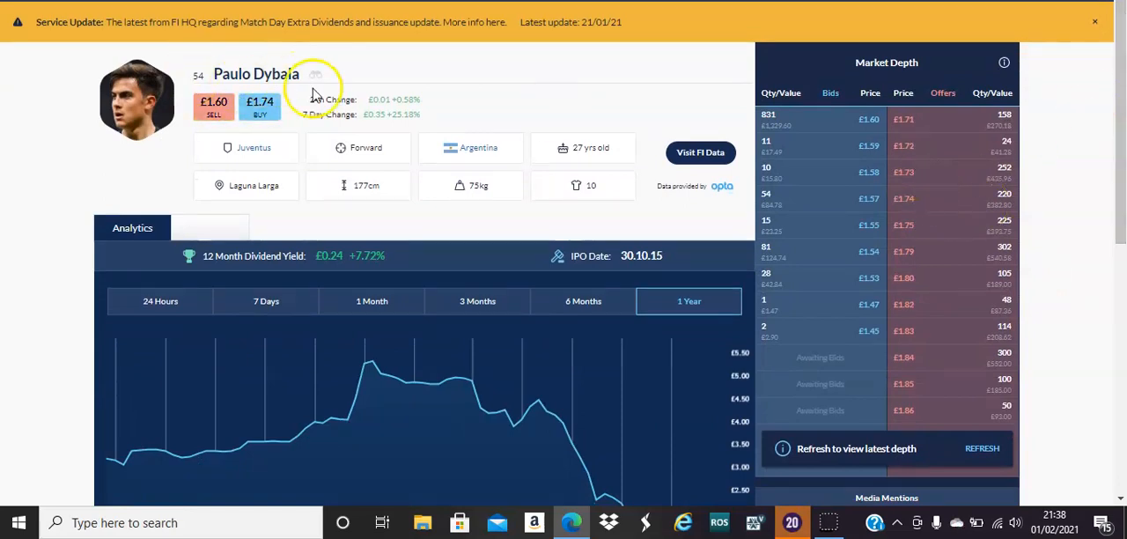
pyautogui.moveTo(509, 98)
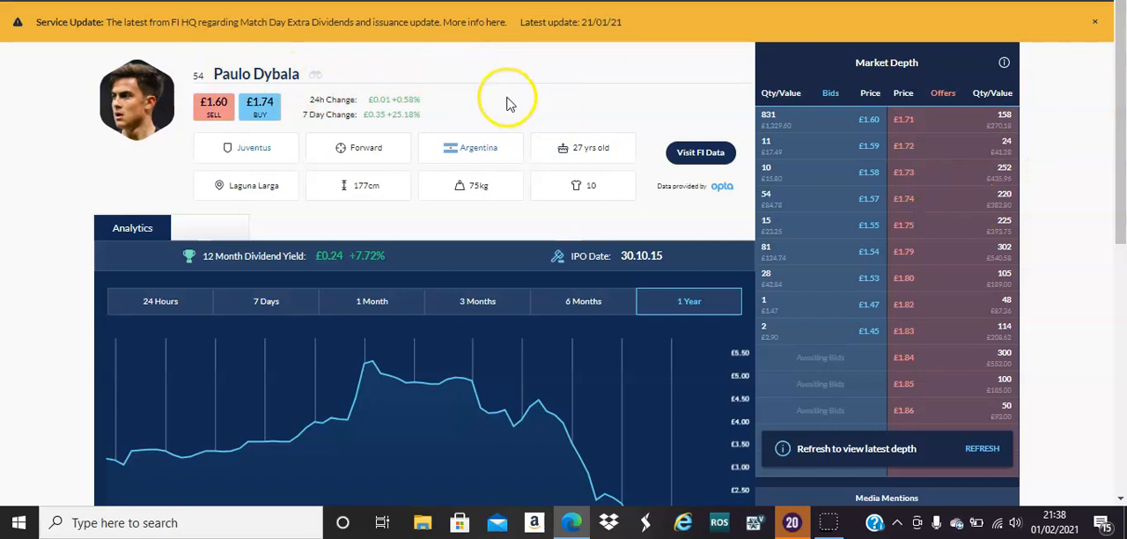
pyautogui.moveTo(547, 112)
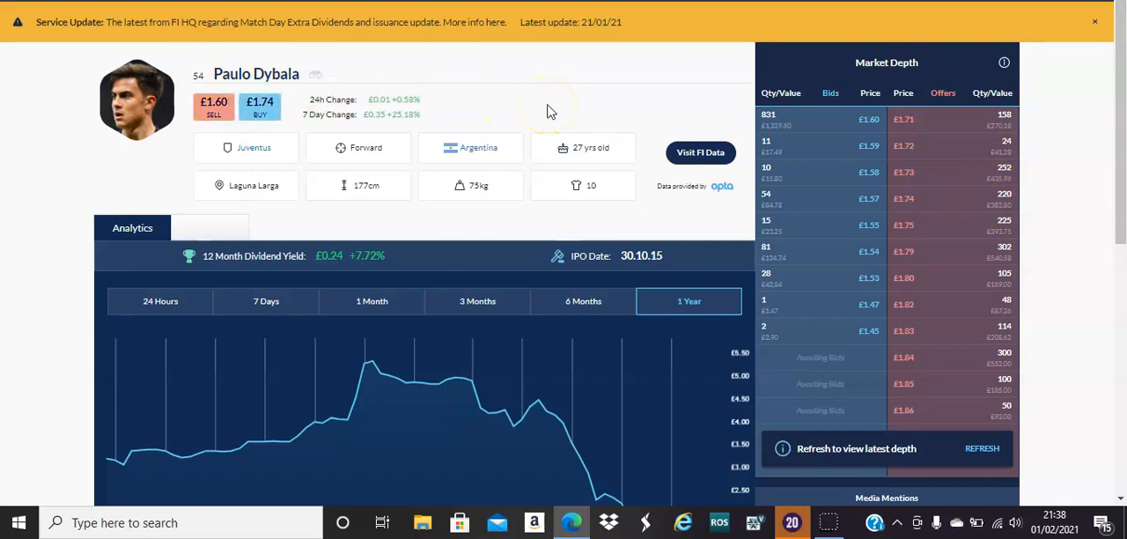
pyautogui.moveTo(346, 264)
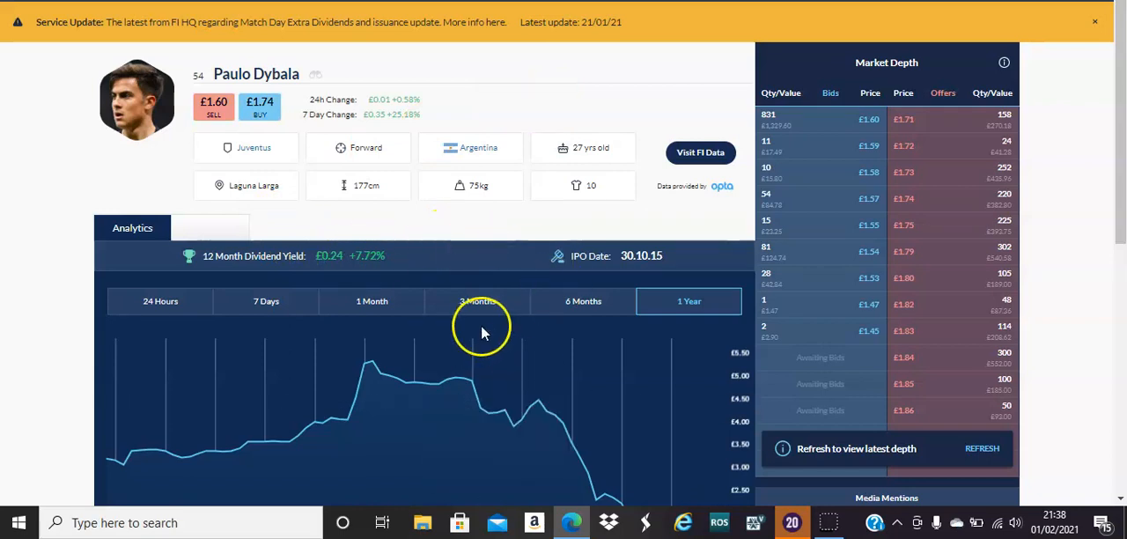
pyautogui.moveTo(481, 331)
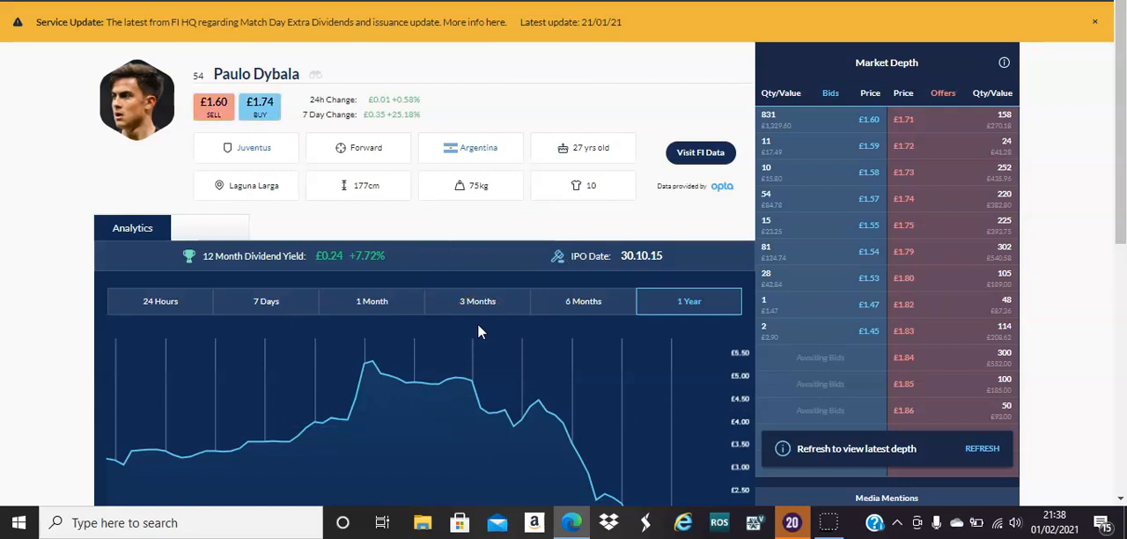
pyautogui.moveTo(1071, 226)
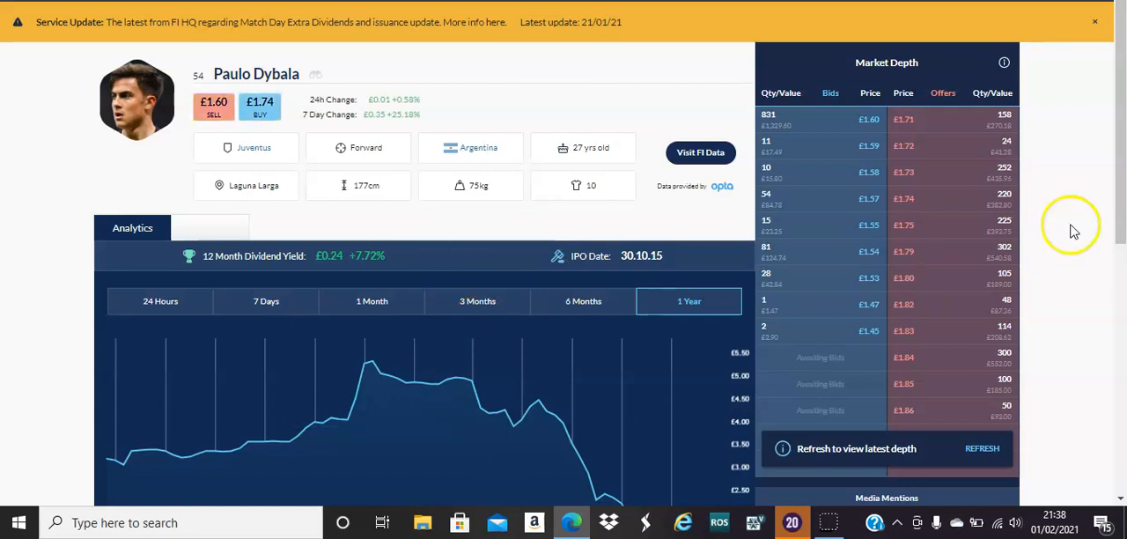
pyautogui.scroll(-3)
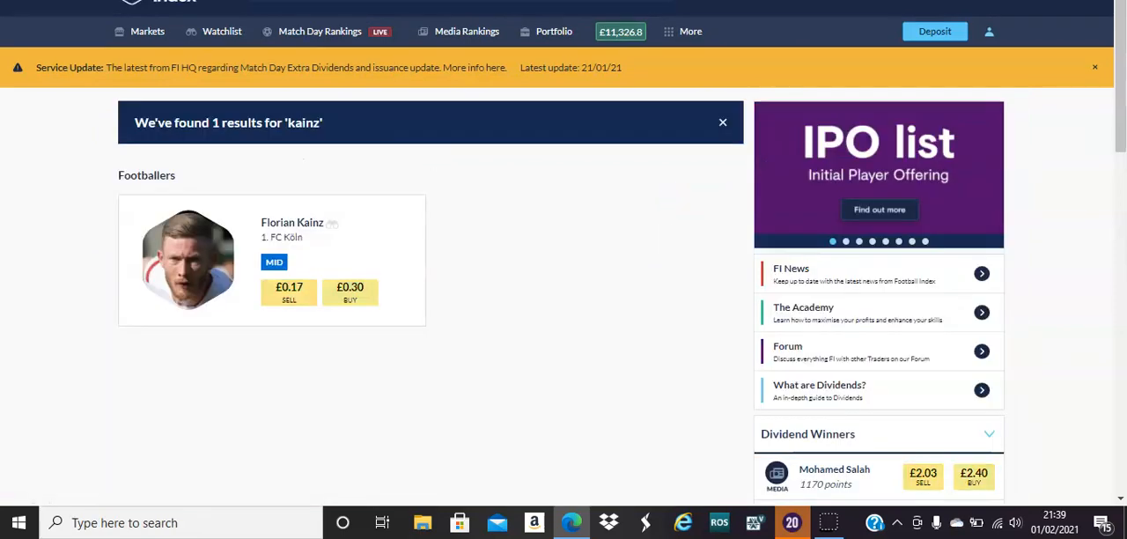
pyautogui.moveTo(192, 262)
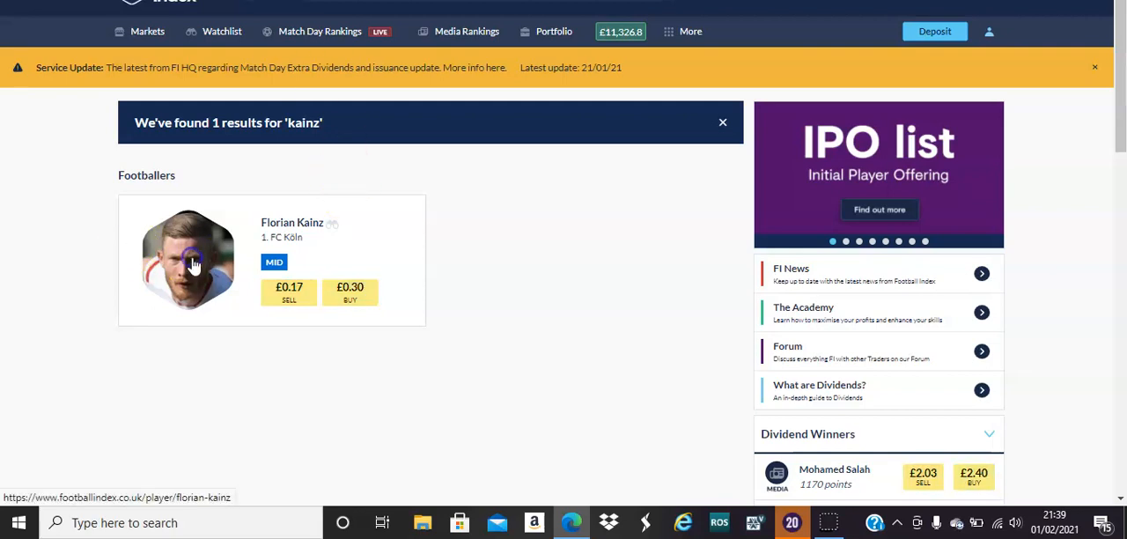
pyautogui.click(189, 260)
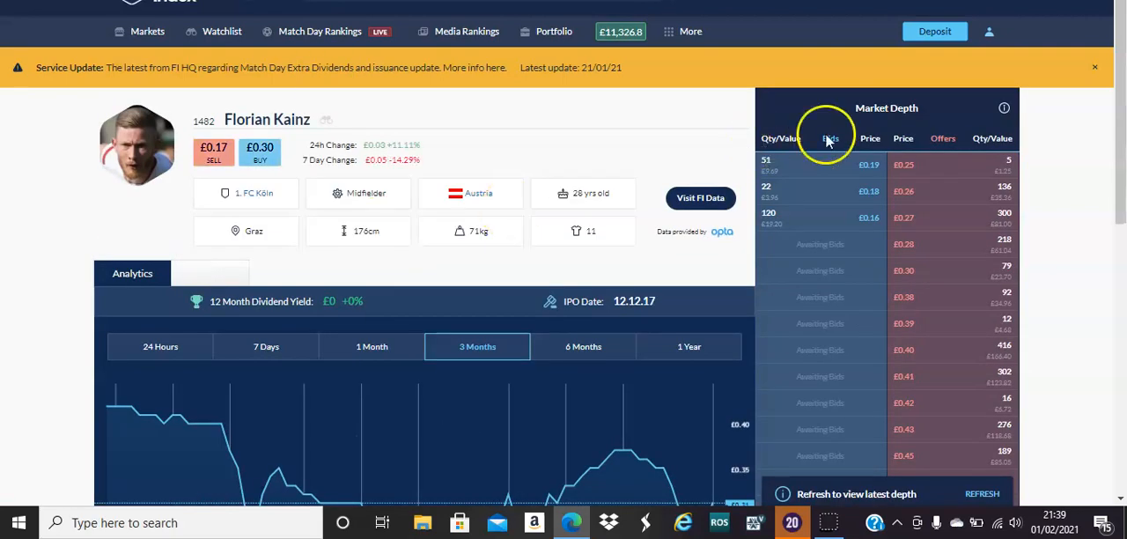
pyautogui.scroll(-3)
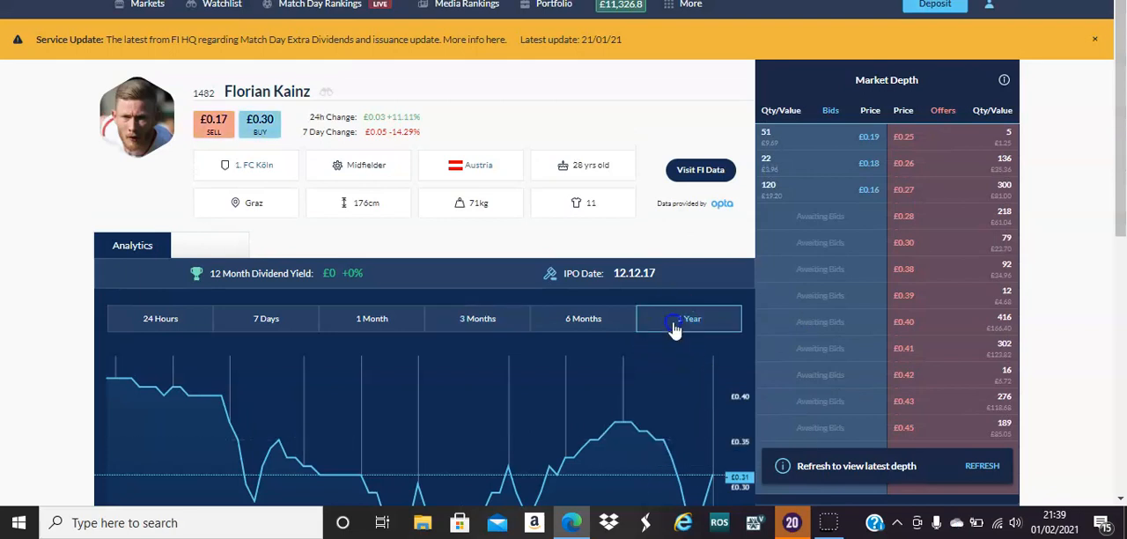
pyautogui.click(688, 318)
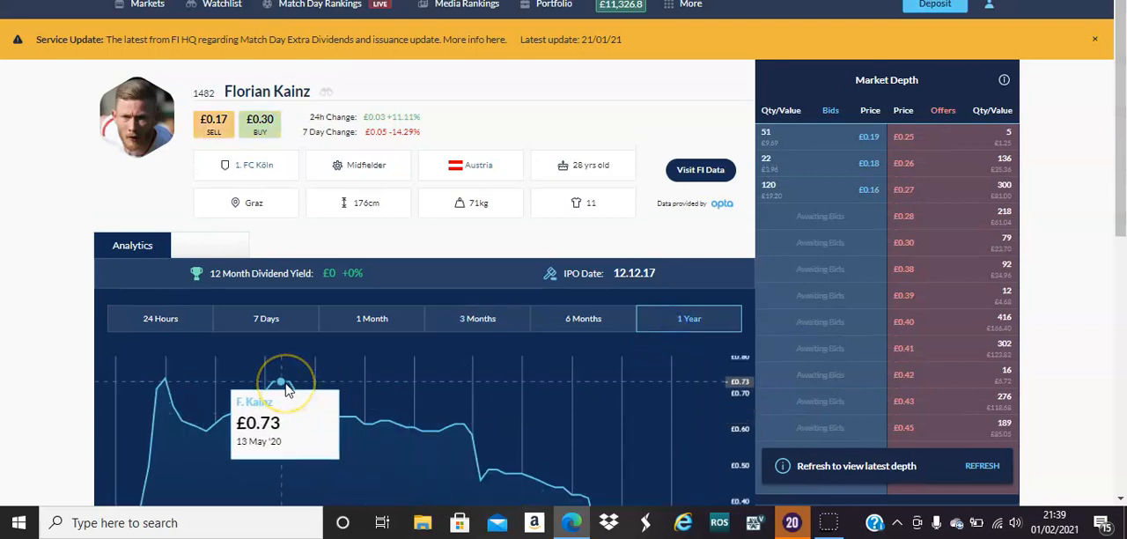
pyautogui.moveTo(691, 154)
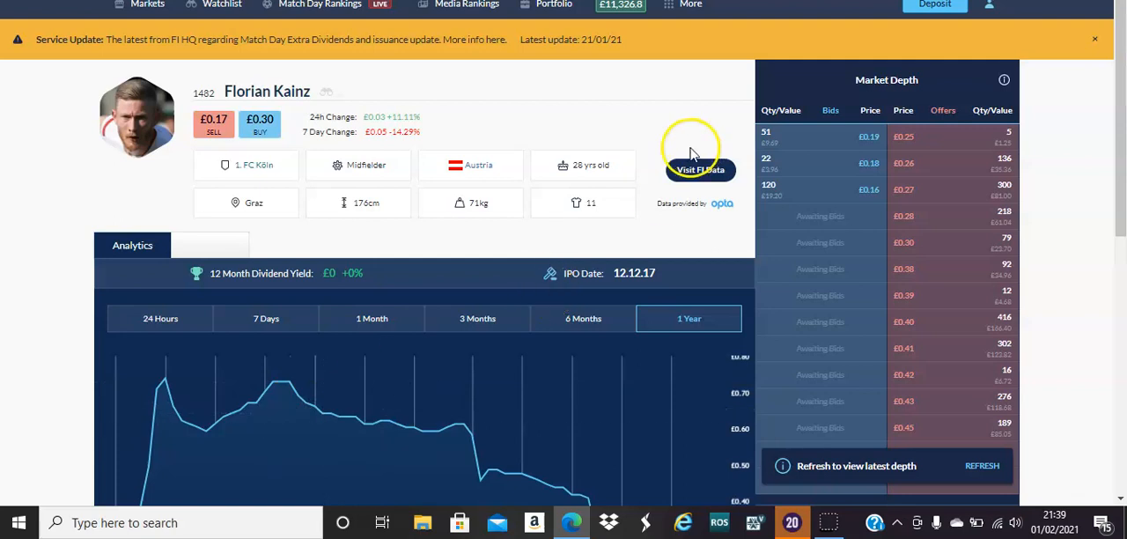
pyautogui.moveTo(640, 168)
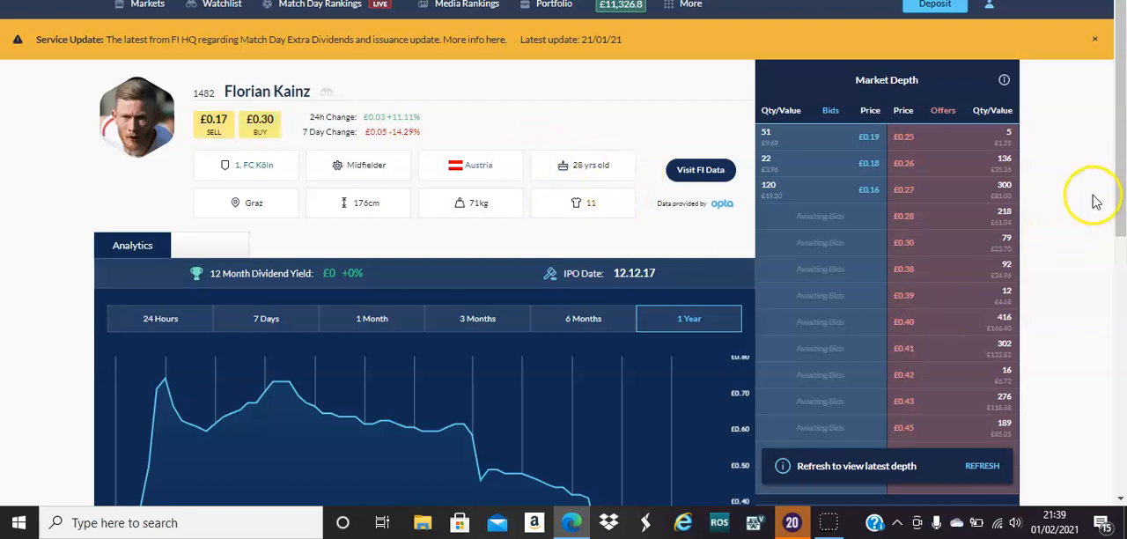
pyautogui.moveTo(976, 130)
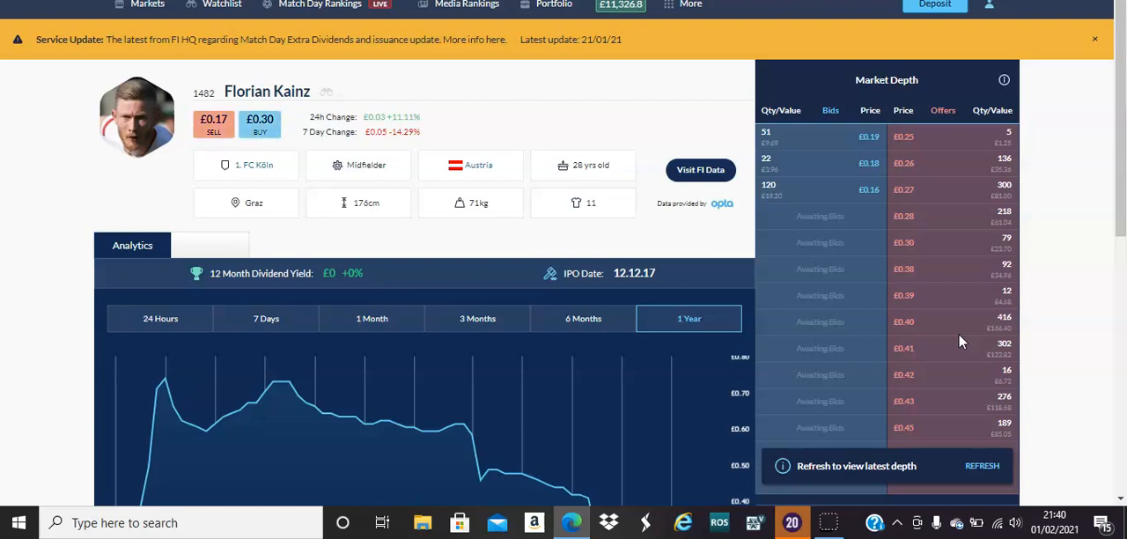
pyautogui.moveTo(522, 474)
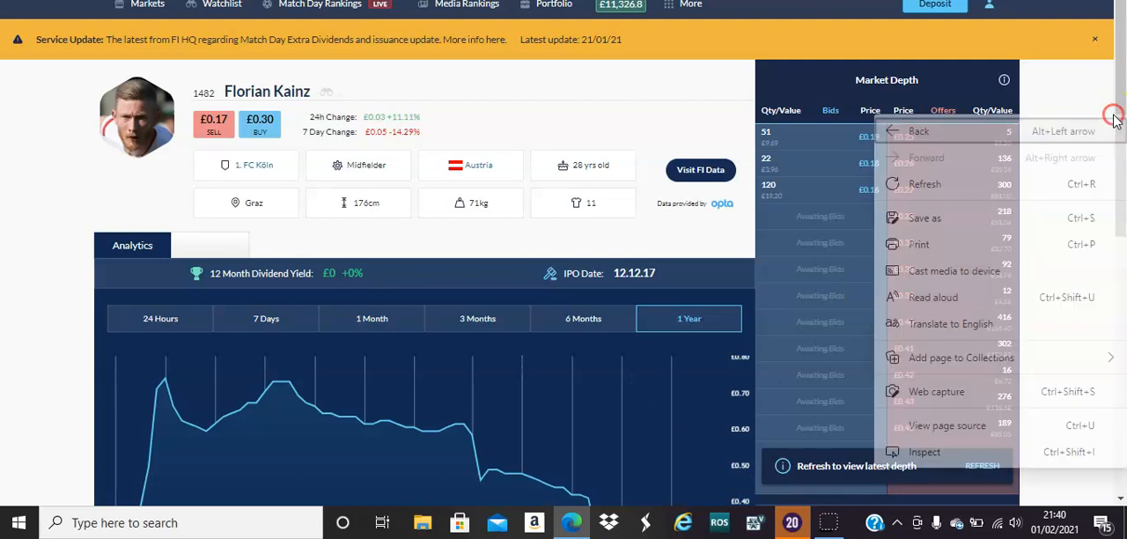
pyautogui.scroll(-3)
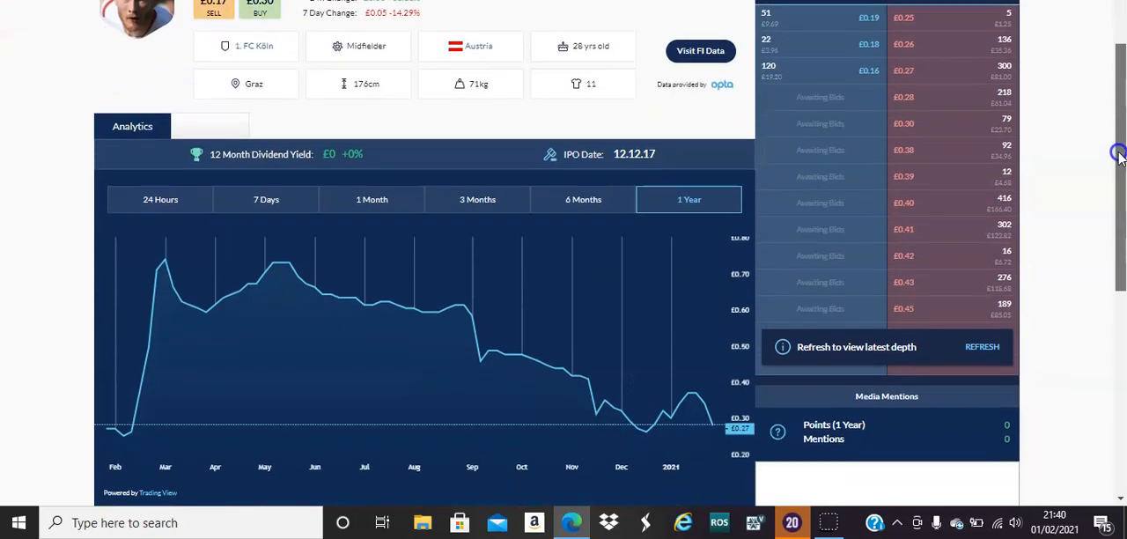
pyautogui.moveTo(497, 342)
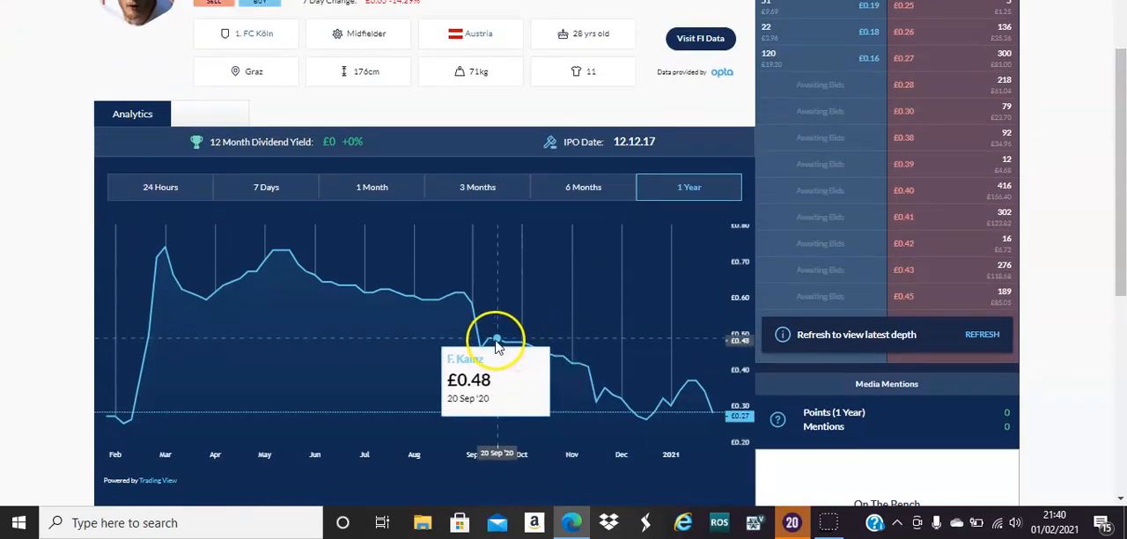
pyautogui.moveTo(515, 365)
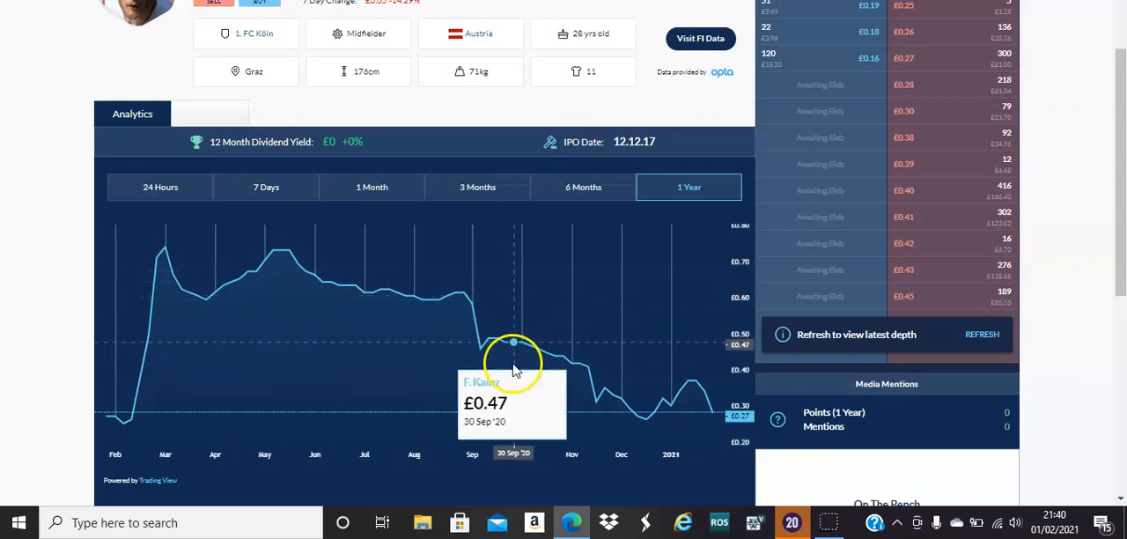
pyautogui.moveTo(488, 342)
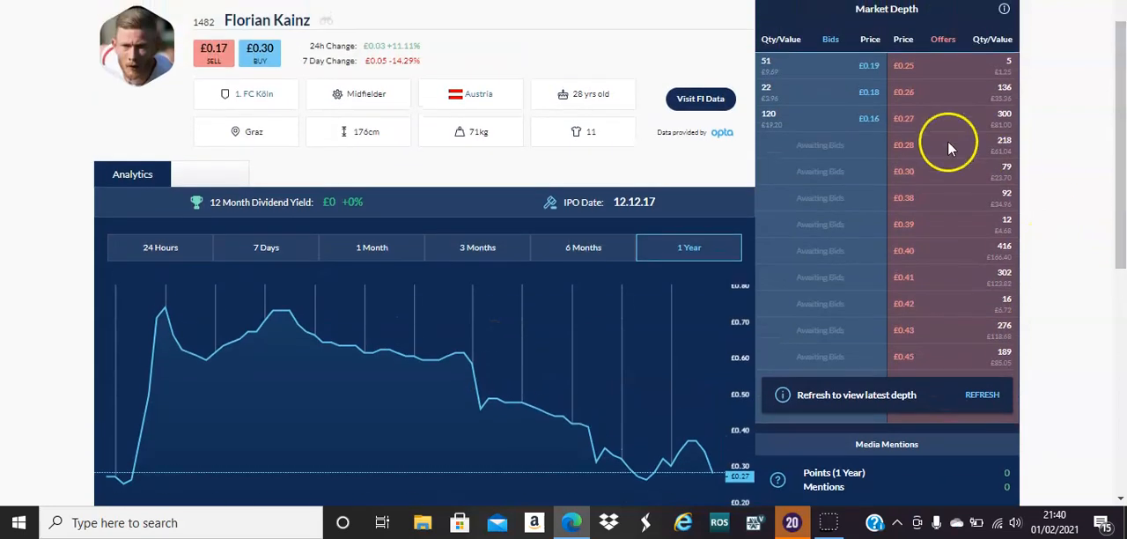
pyautogui.moveTo(924, 88)
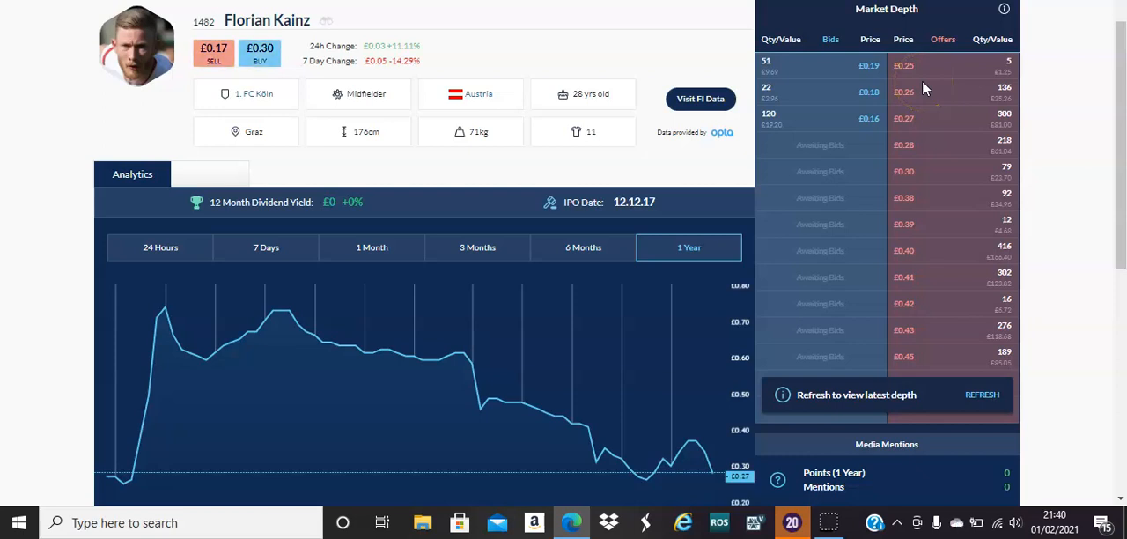
pyautogui.scroll(-3)
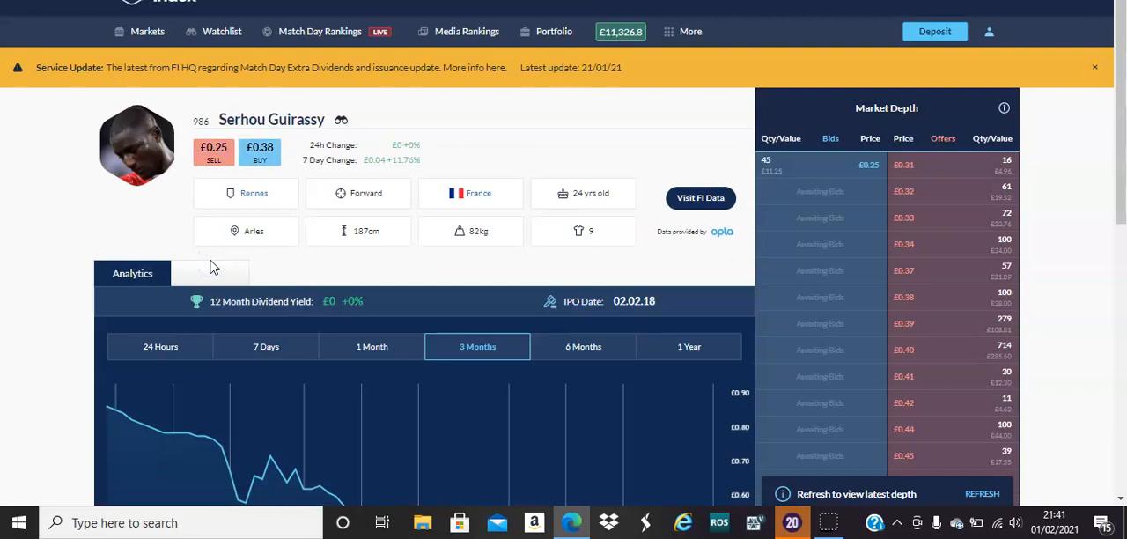
pyautogui.moveTo(594, 192)
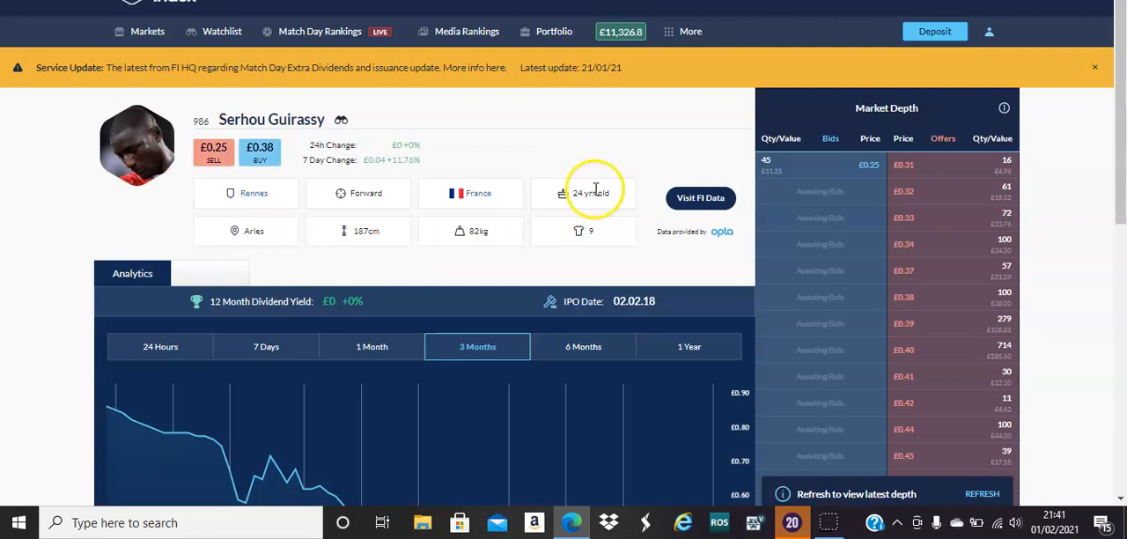
# Switch Guirassy's price chart to 1 Year and scroll down to his market depth
pyautogui.scroll(-3)
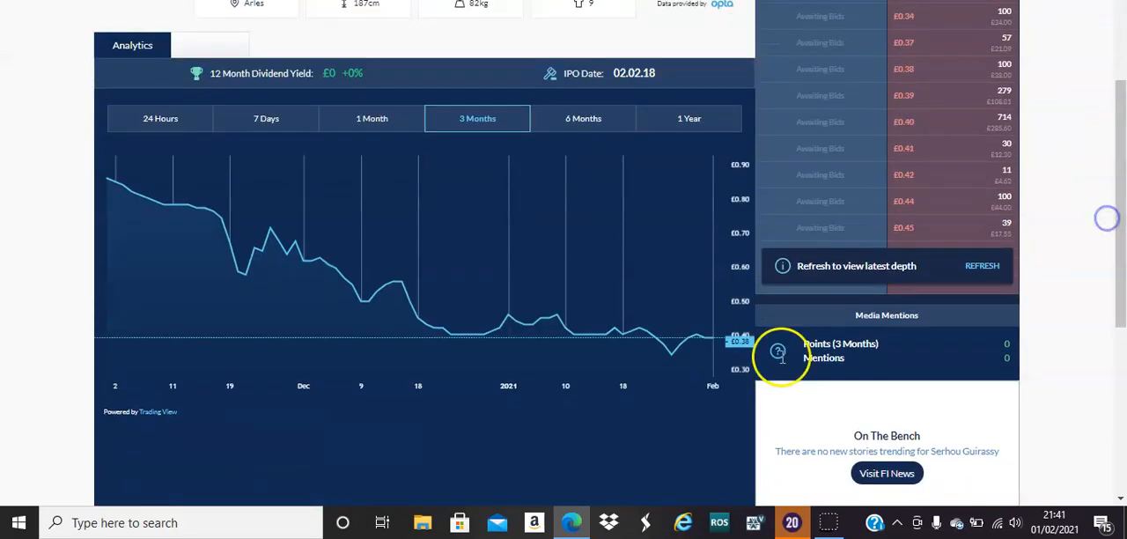
pyautogui.click(690, 118)
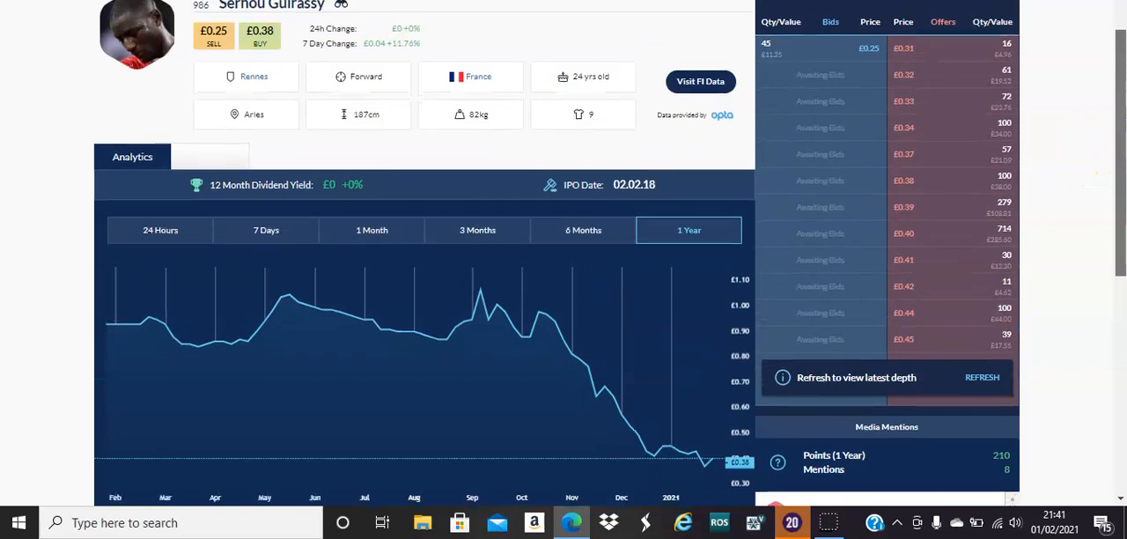
pyautogui.scroll(-3)
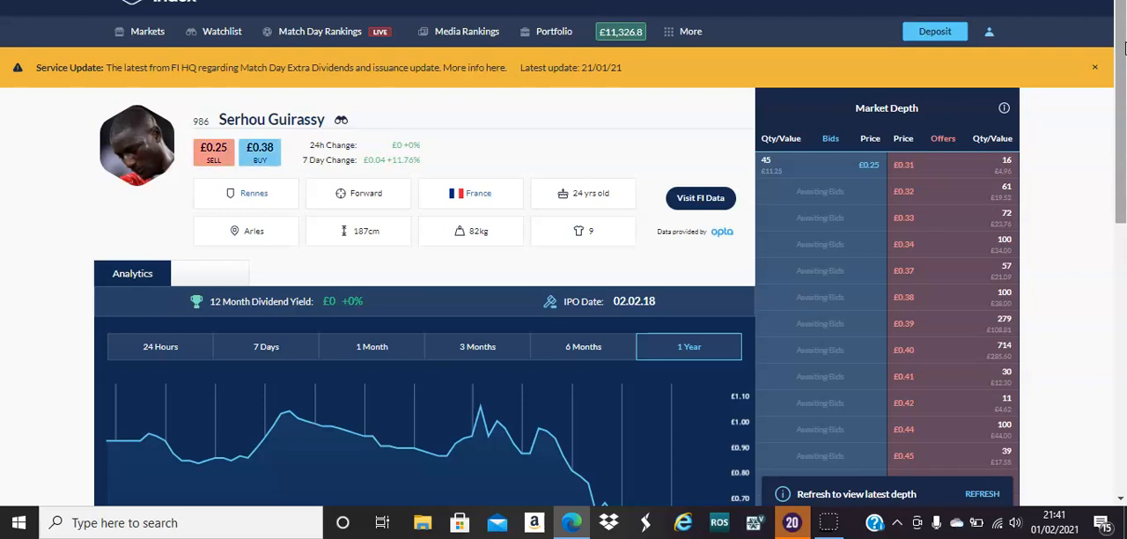
pyautogui.moveTo(908, 144)
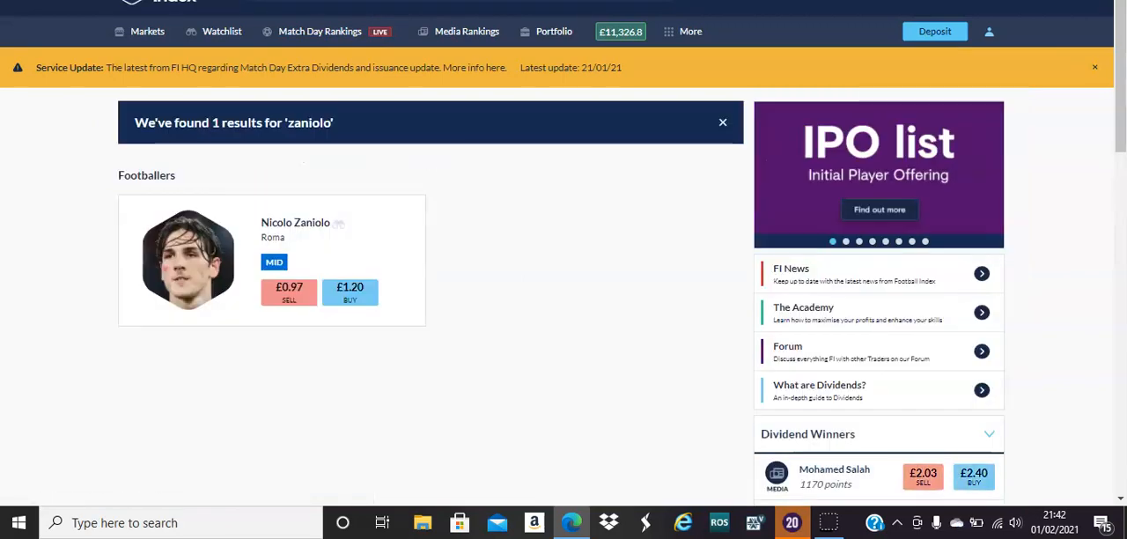
pyautogui.moveTo(181, 279)
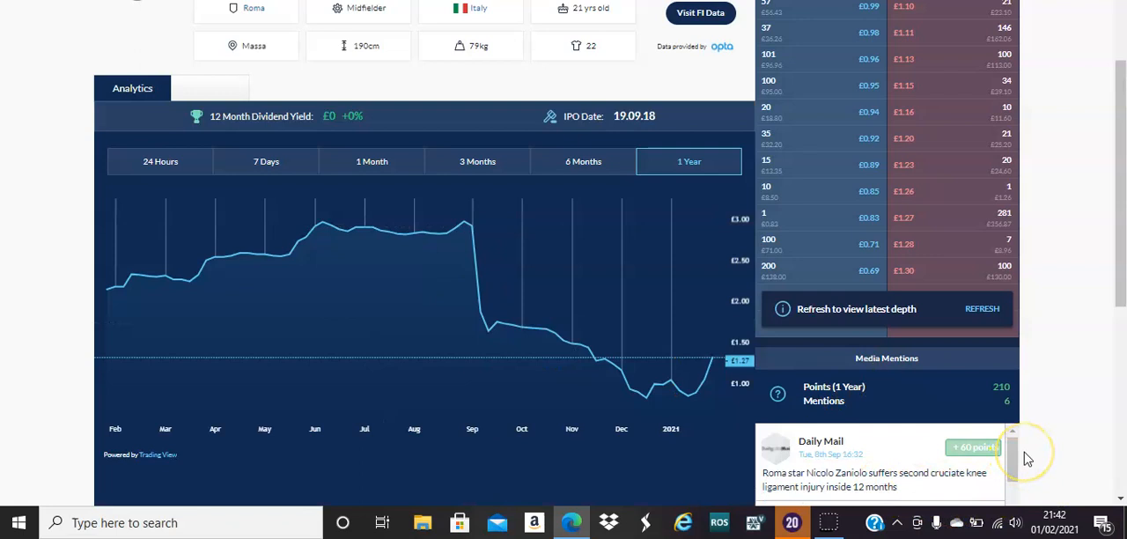
# Scroll back up Zaniolo's page to his £0.97 sell and £1.20 buy prices
pyautogui.scroll(3)
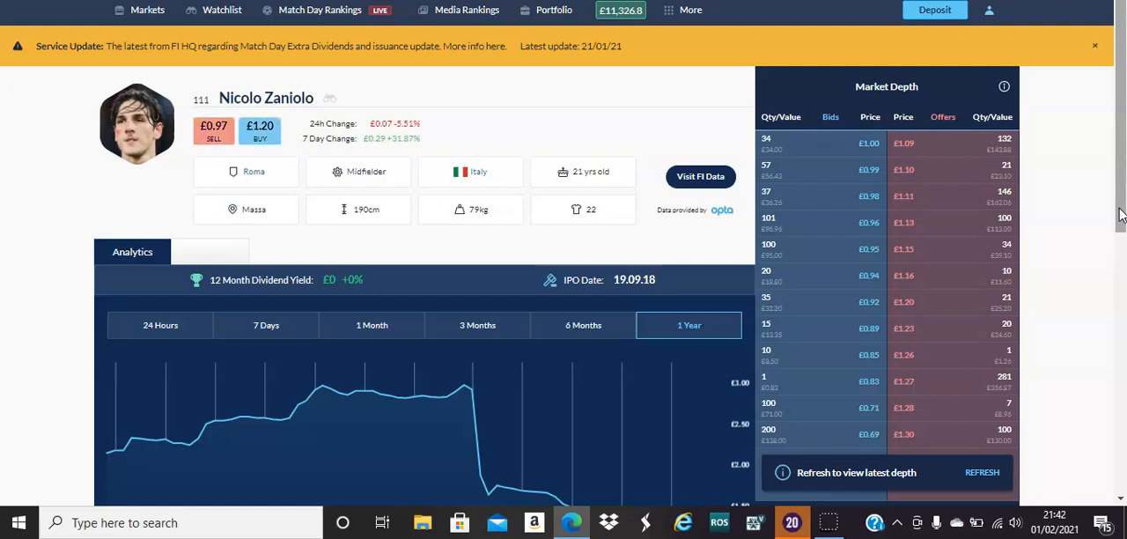
pyautogui.moveTo(643, 125)
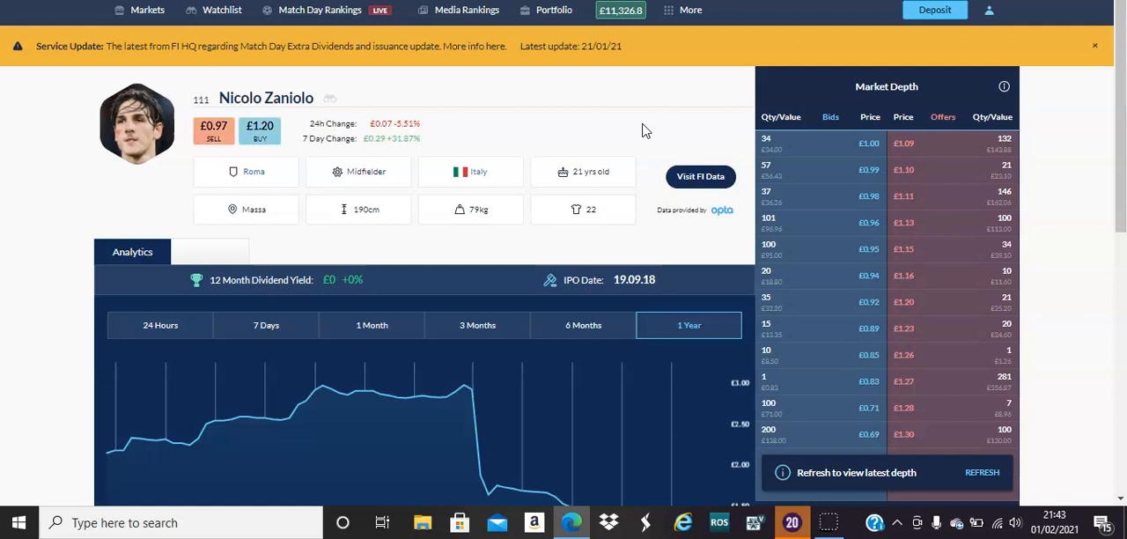
pyautogui.moveTo(698, 129)
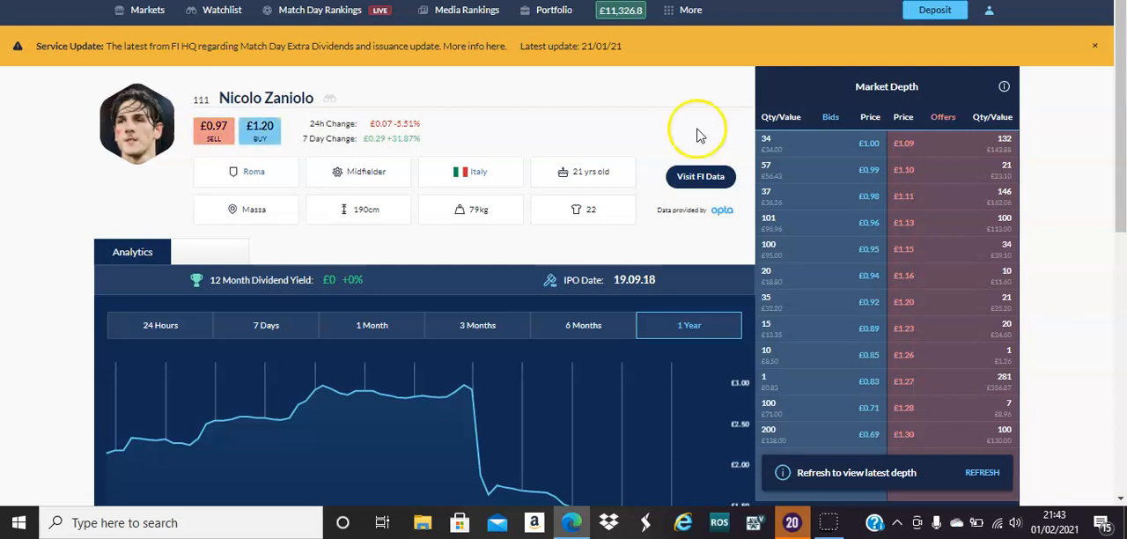
pyautogui.scroll(-3)
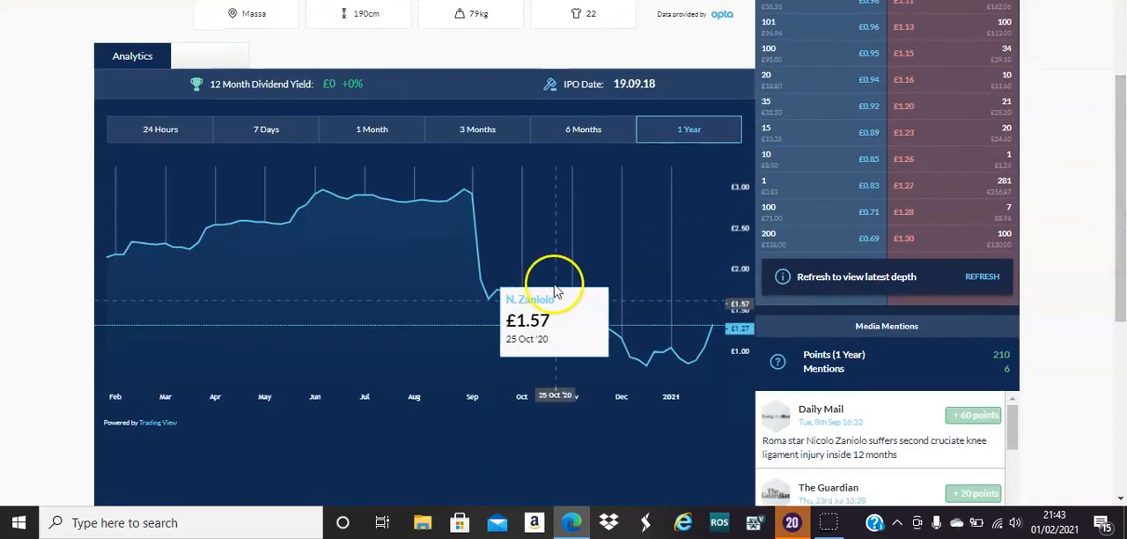
pyautogui.moveTo(1087, 171)
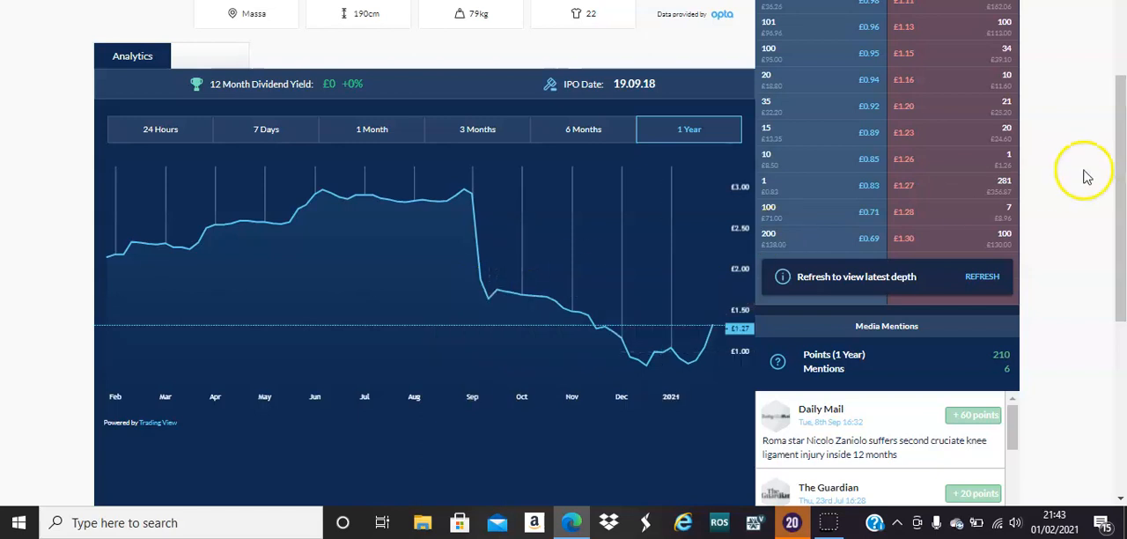
pyautogui.scroll(3)
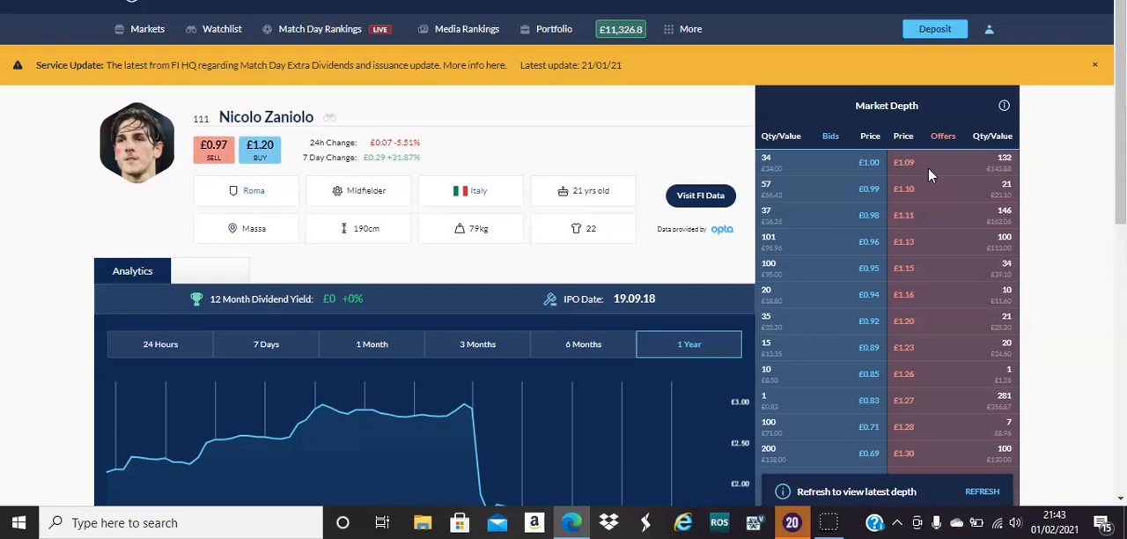
pyautogui.moveTo(481, 412)
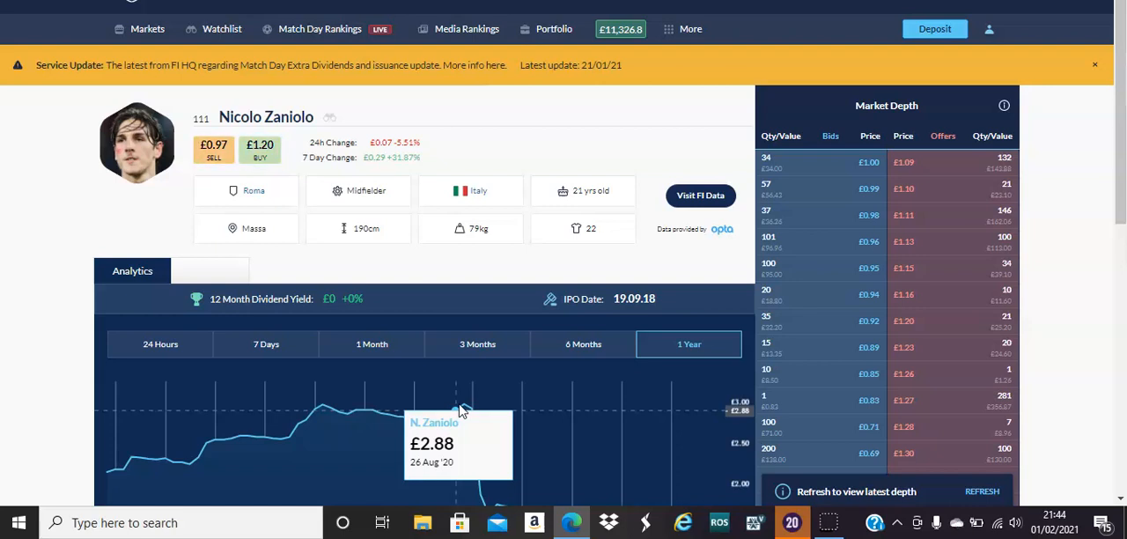
pyautogui.moveTo(572, 291)
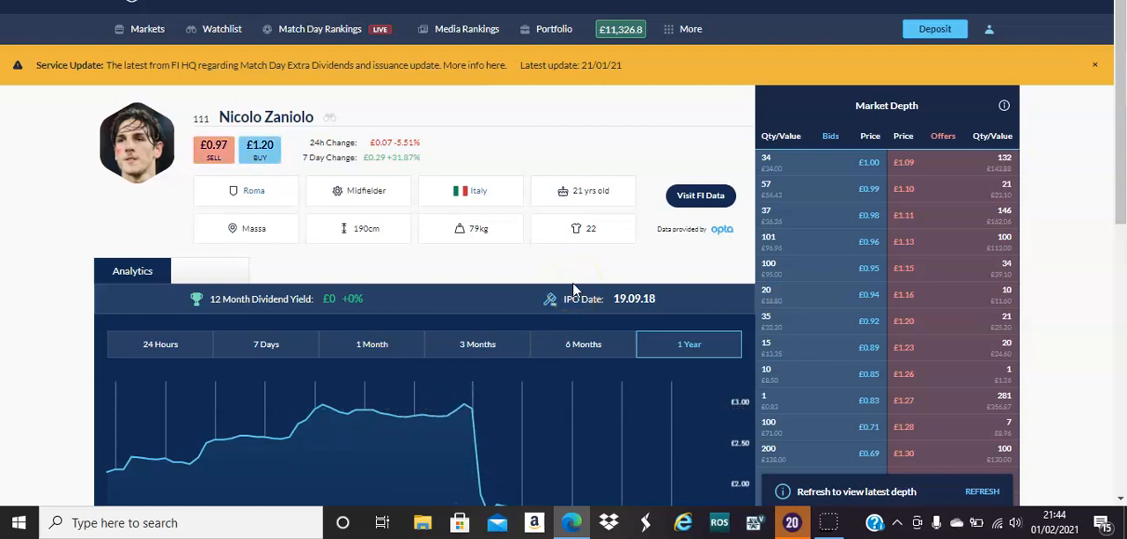